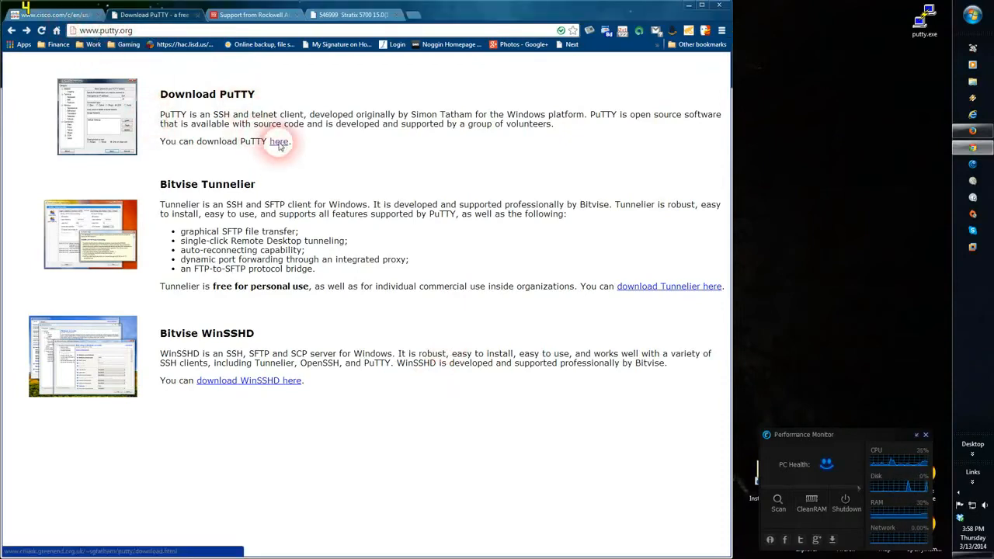
- Follow the 'here' download link on putty.org to the PuTTY download page
left_click(279, 142)
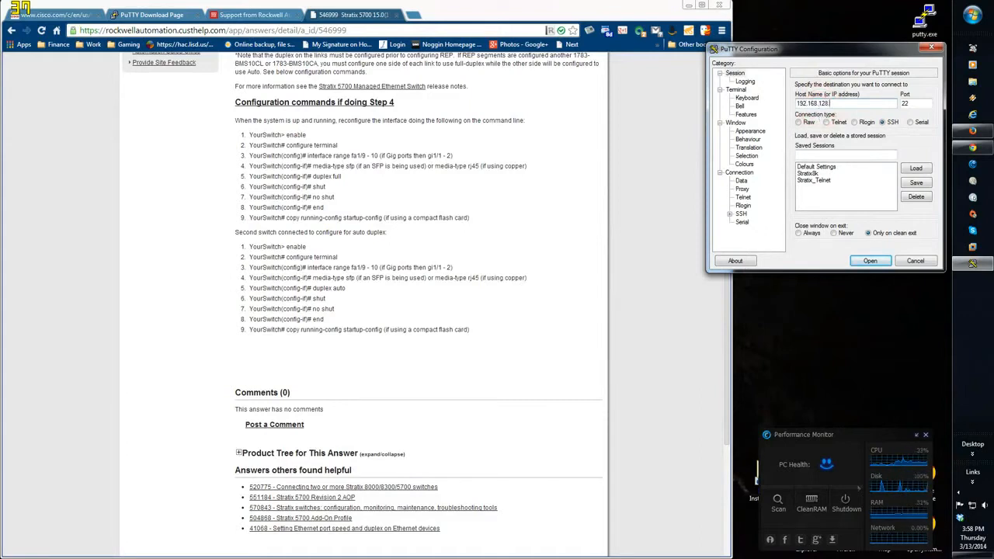
- Open a Telnet session to 192.168.128.252 on port 23
type("252")
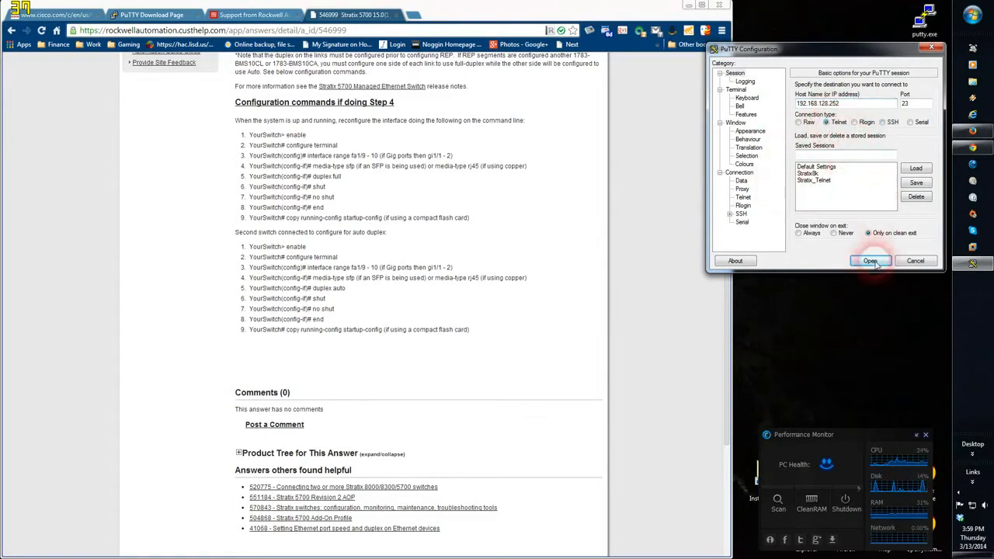
left_click(870, 260)
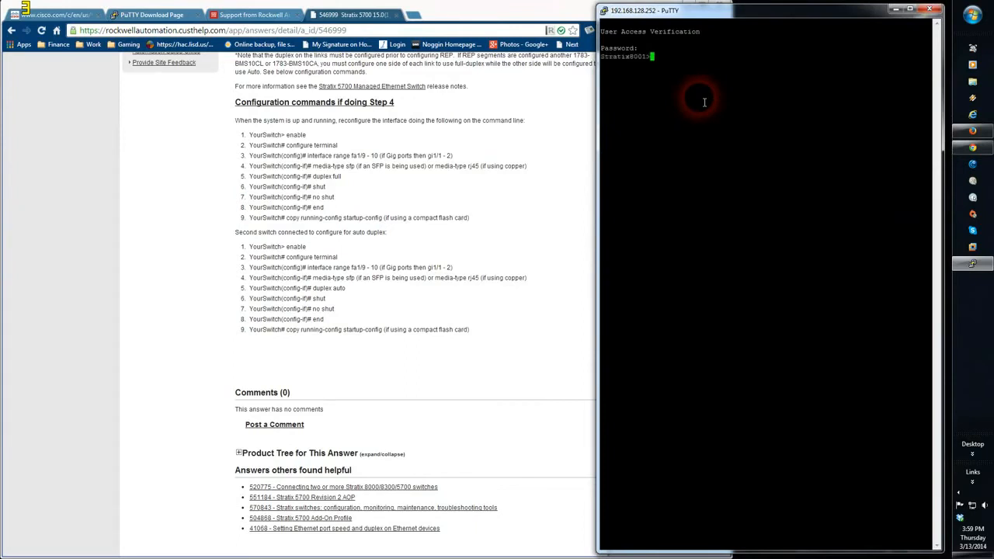
- Enter the passwords to reach privileged mode and begin typing 'configure terminal'
key("Return")
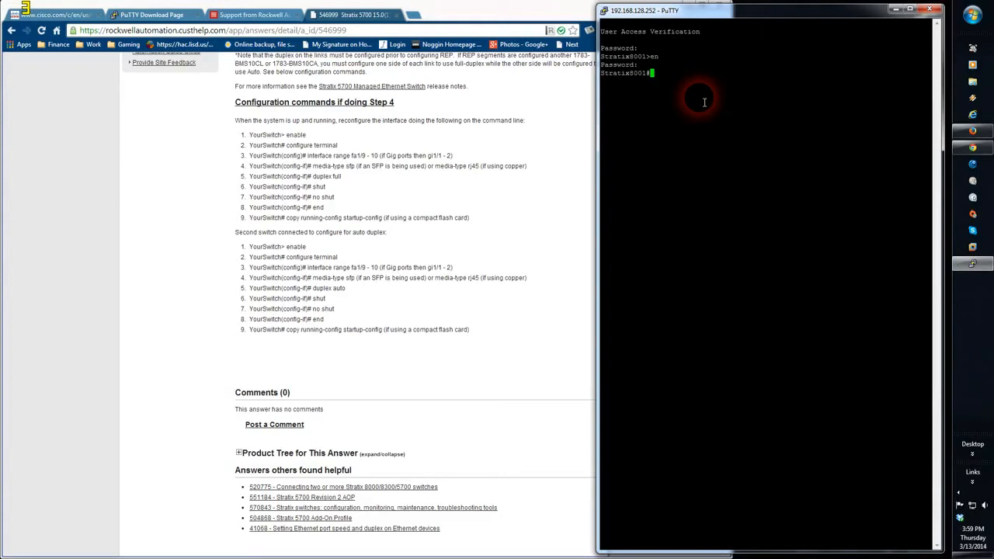
type("cc")
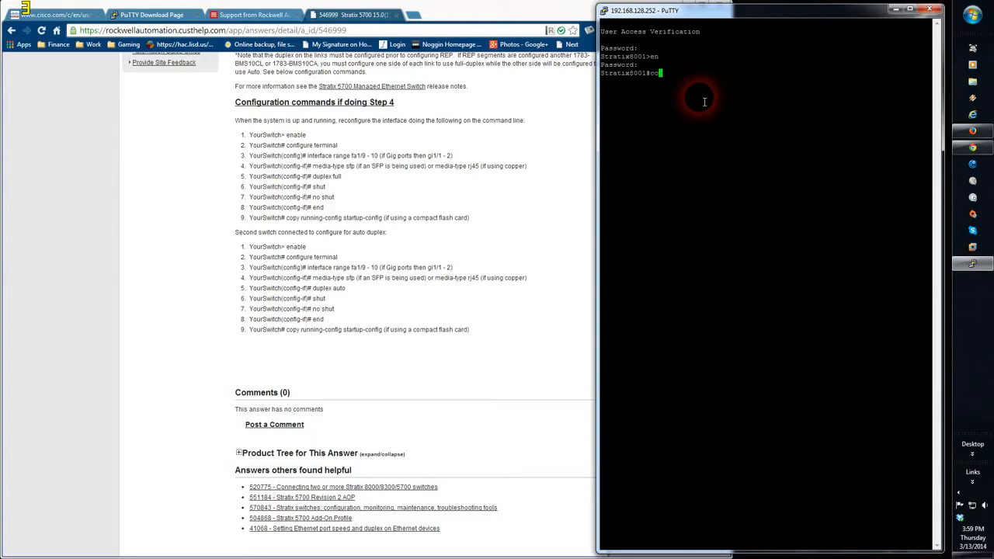
type("configure term")
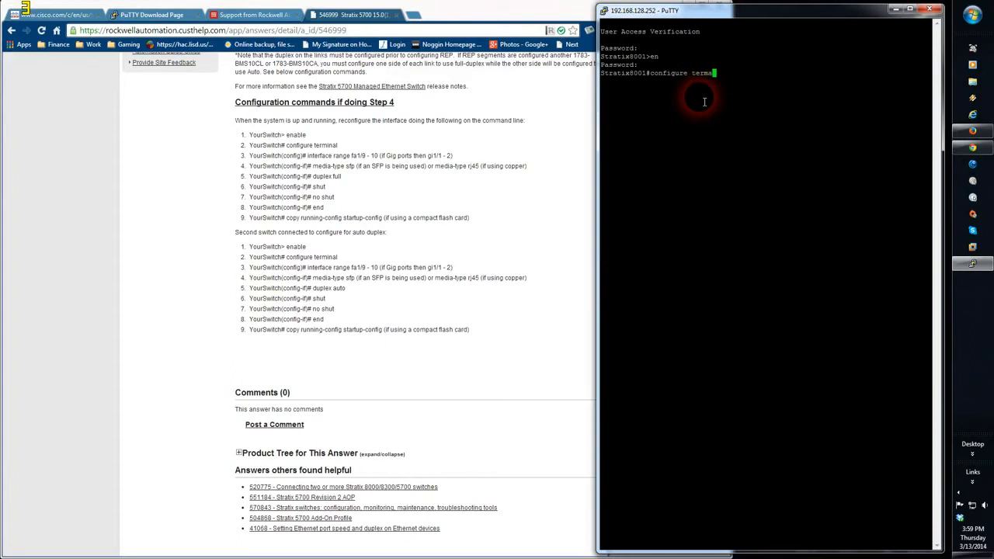
- Enter global configuration mode and select interface range gi1/1-2
type("inal")
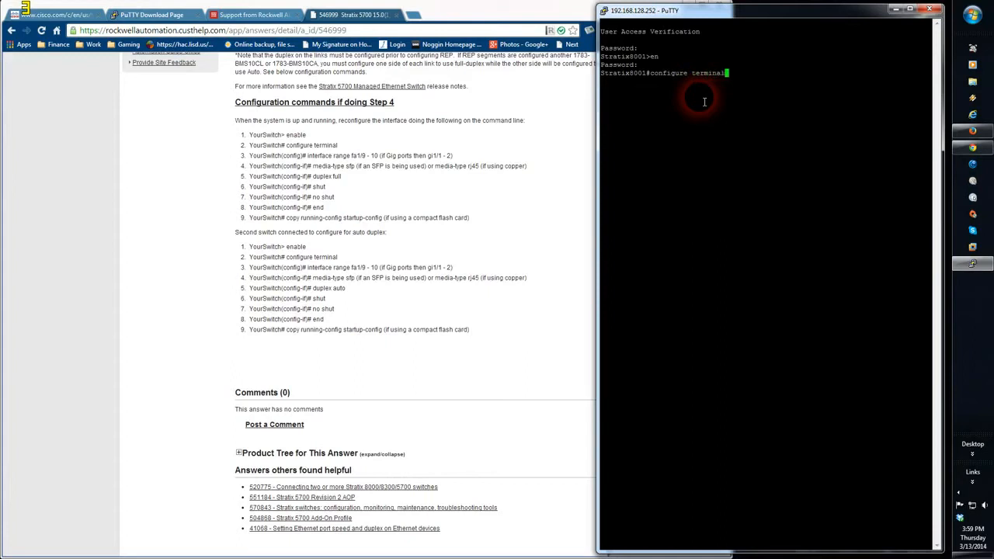
key("Return")
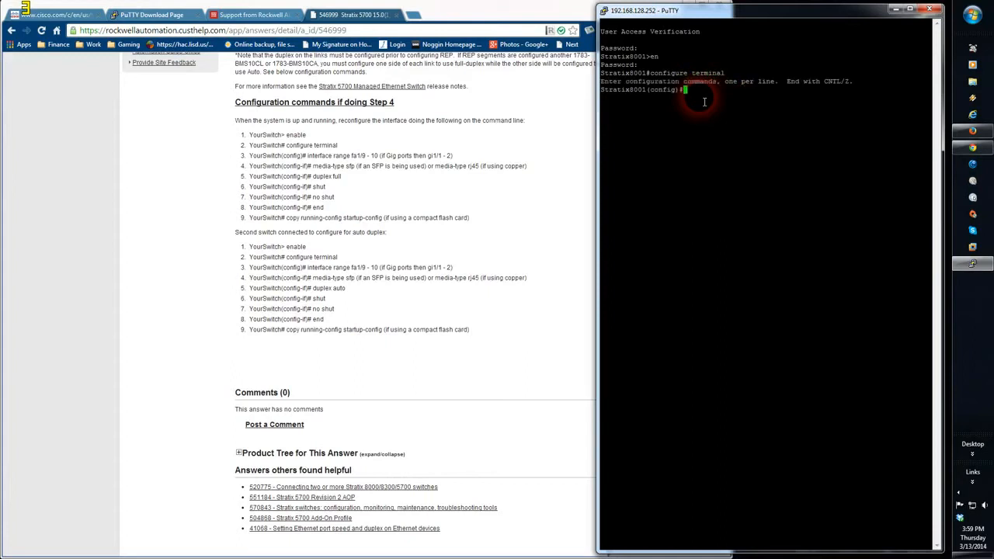
type("interface ra")
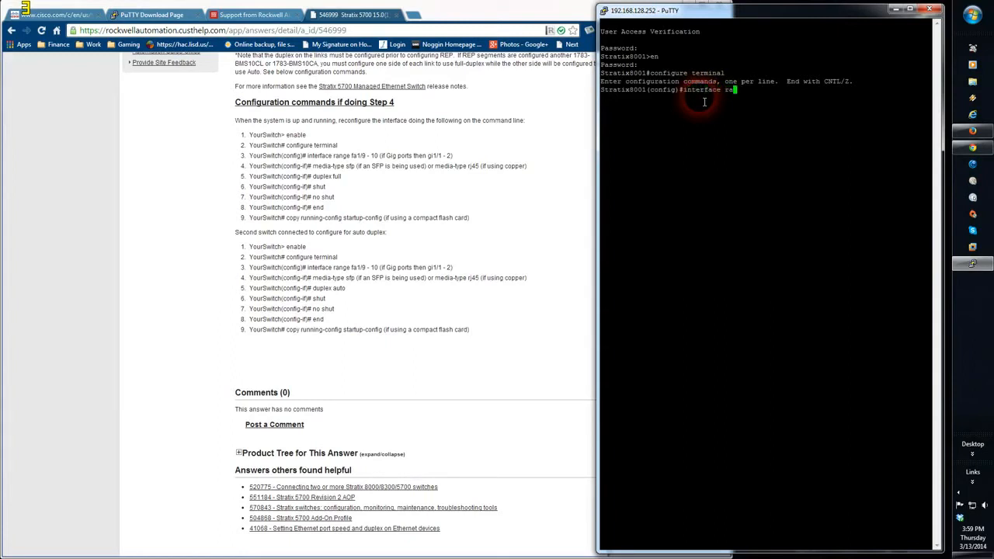
type("ge gi")
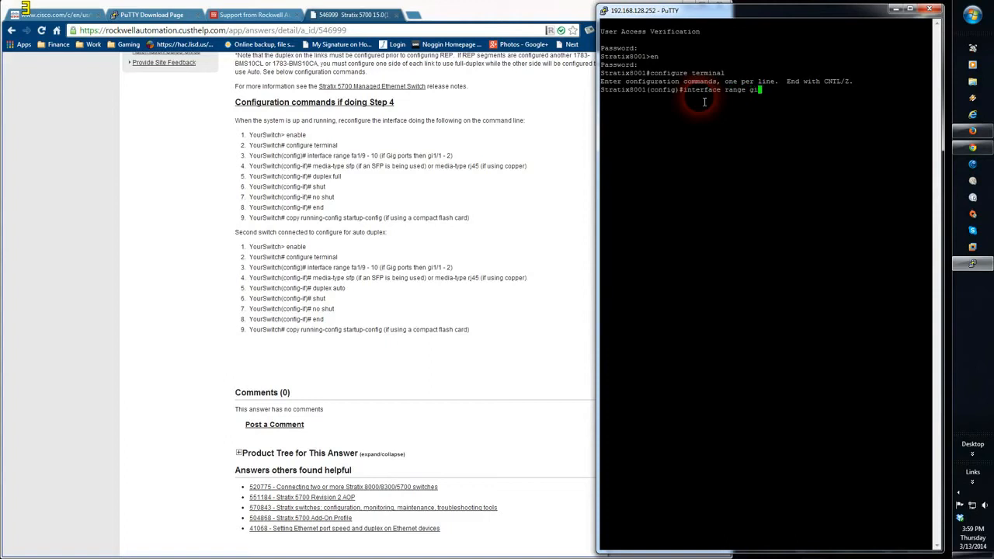
type("1/1")
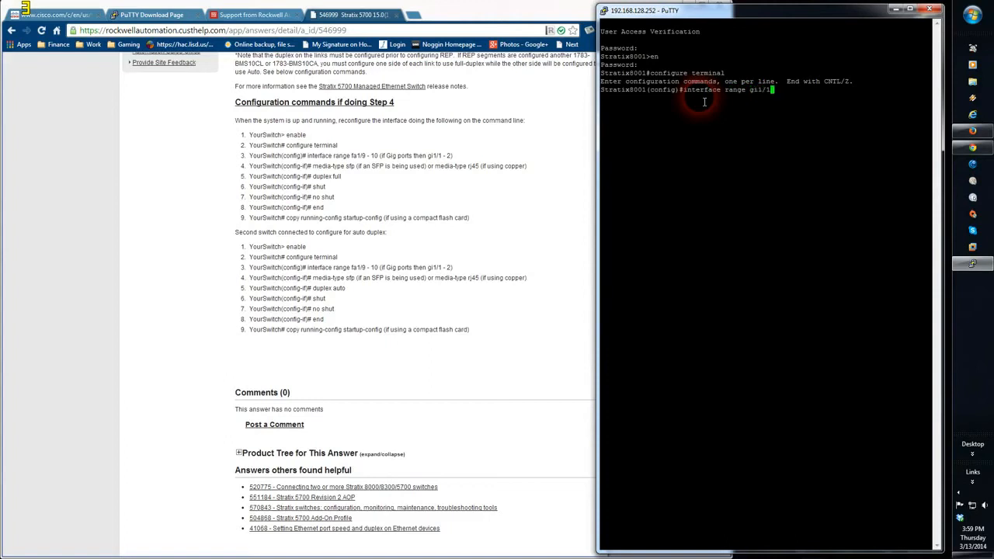
key("Return")
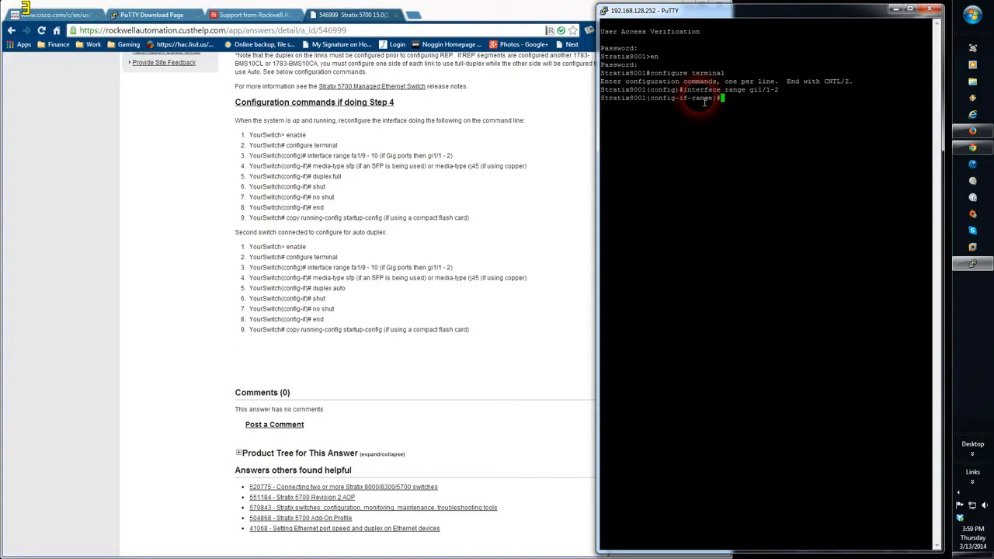
- Apply media-type rj45 and duplex full, run shut/no shut, then 'end'
type("media-type")
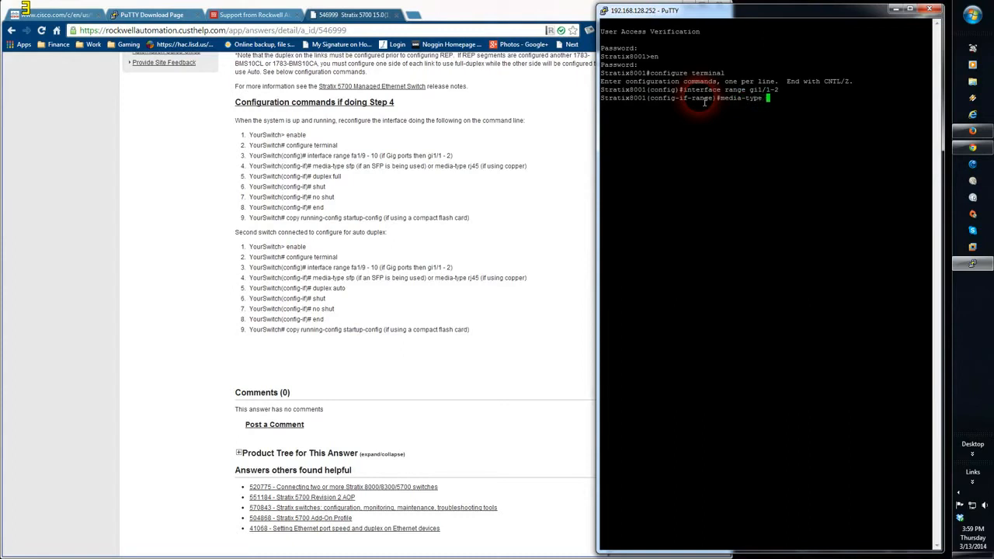
type("rj45")
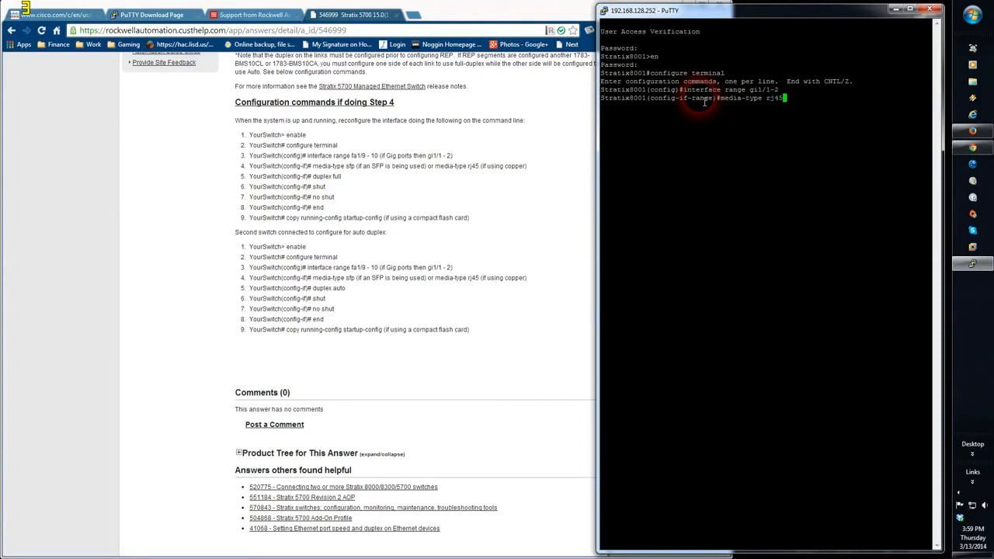
key("Return")
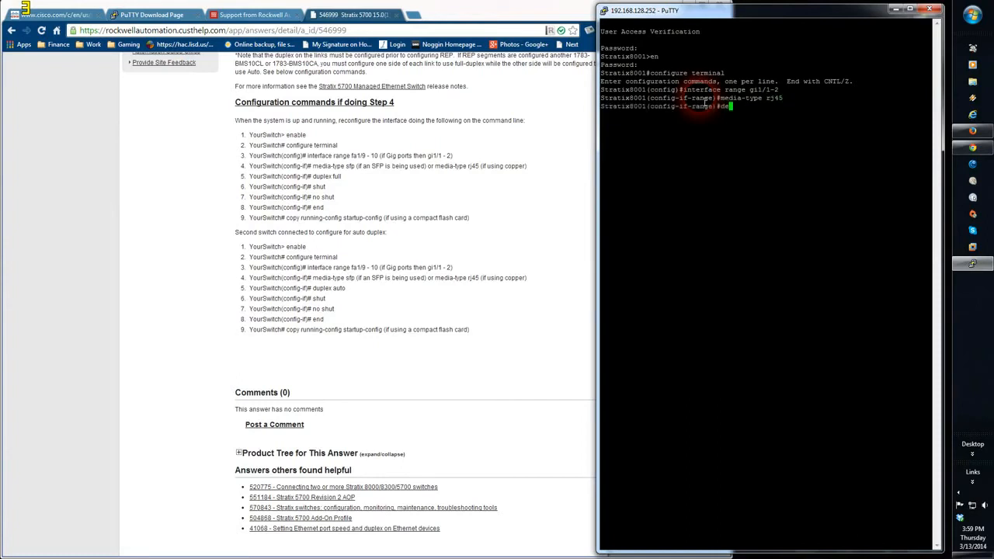
type("duplex full")
type("shut")
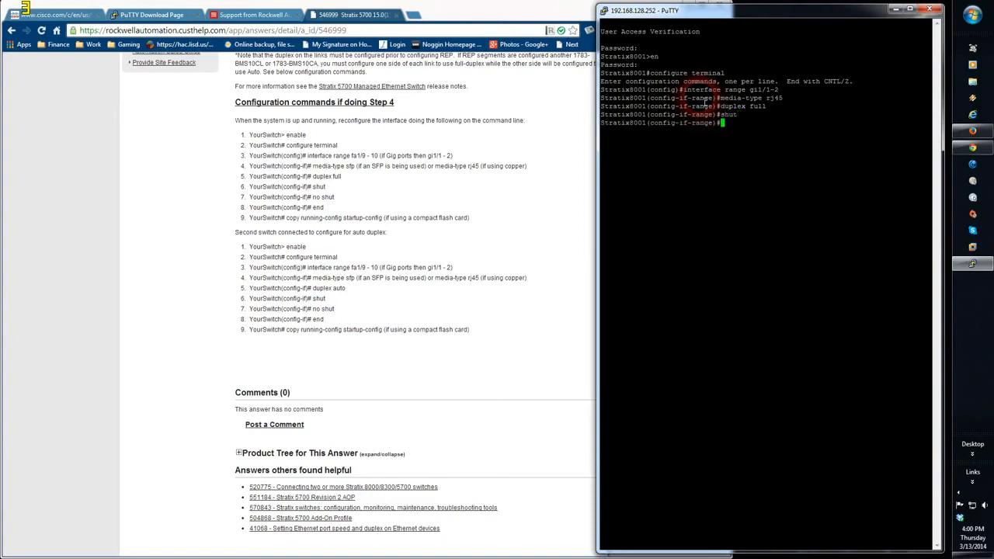
type("no")
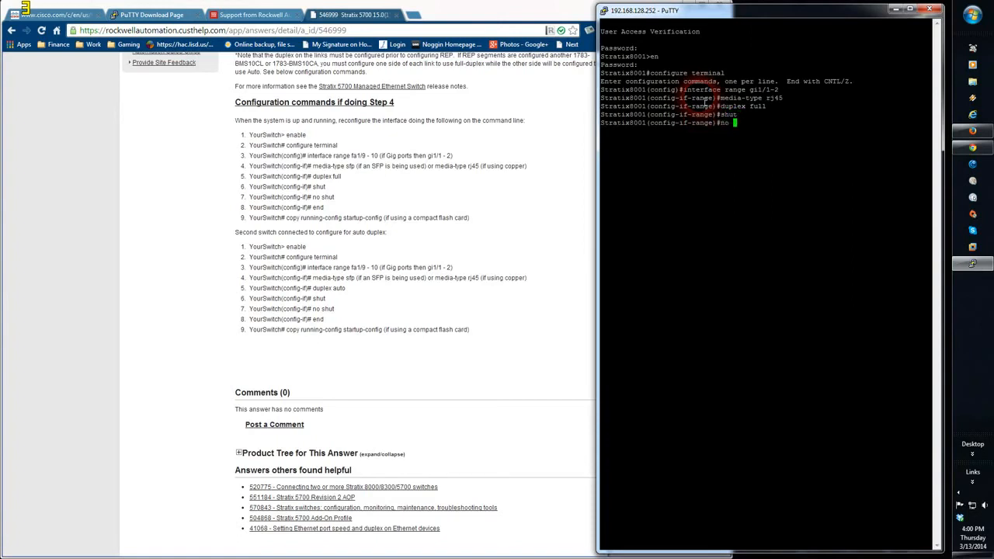
key("Return")
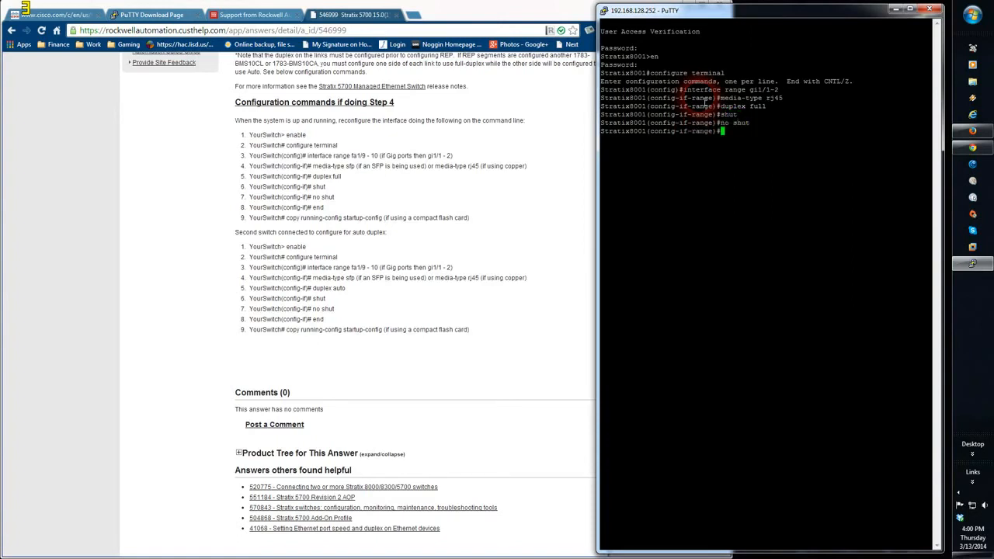
type("end")
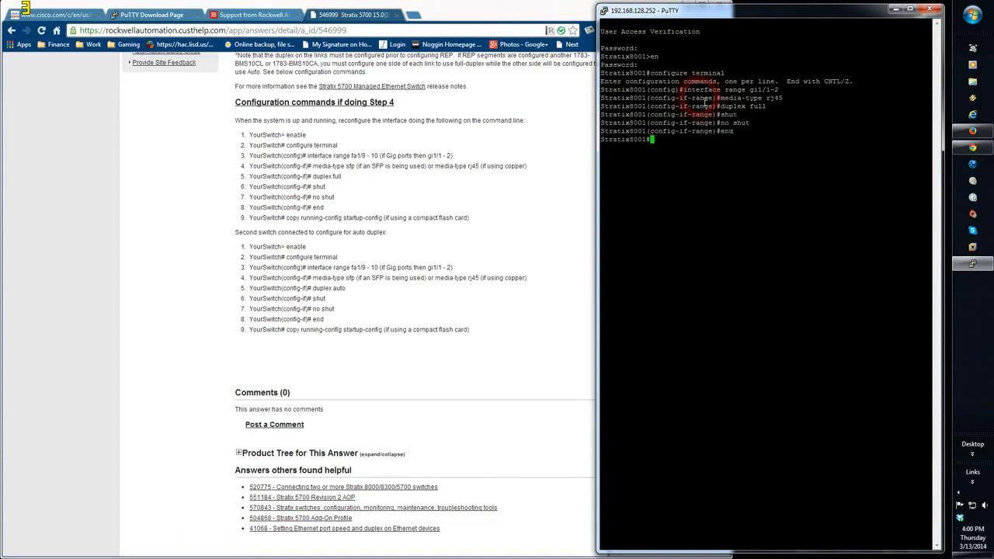
- Copy running-config to startup-config with the default filename, then type 'exit'
type("copy running-config")
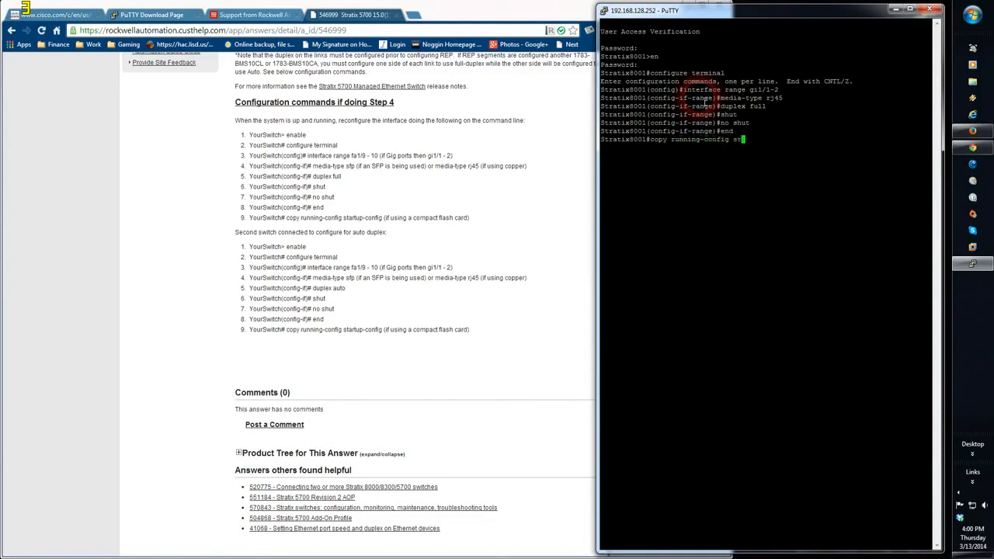
type("startup-")
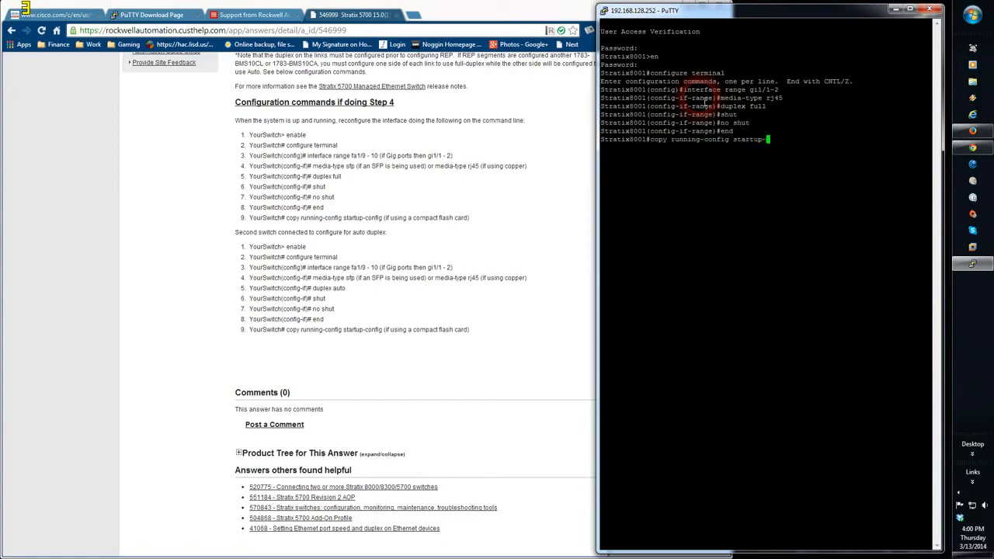
type("config")
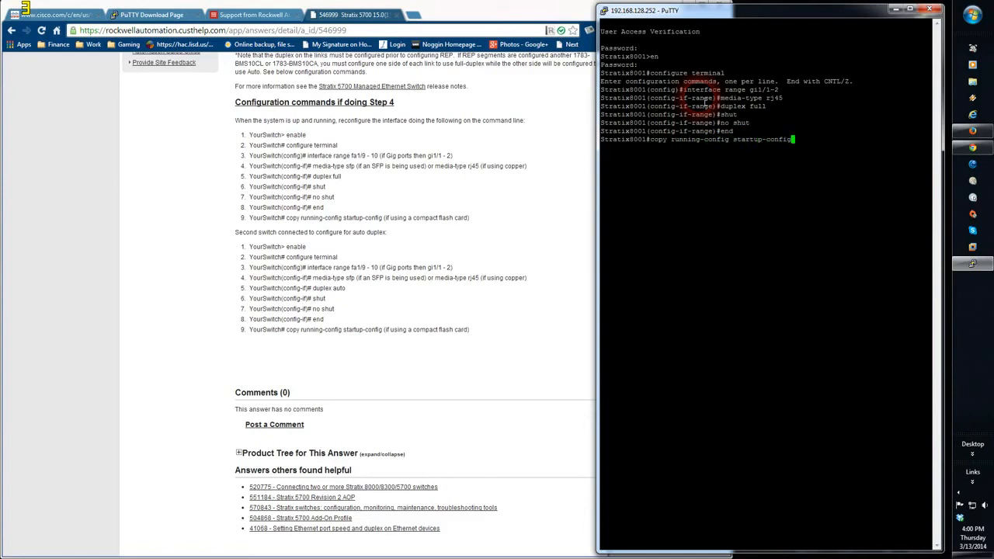
key("Return")
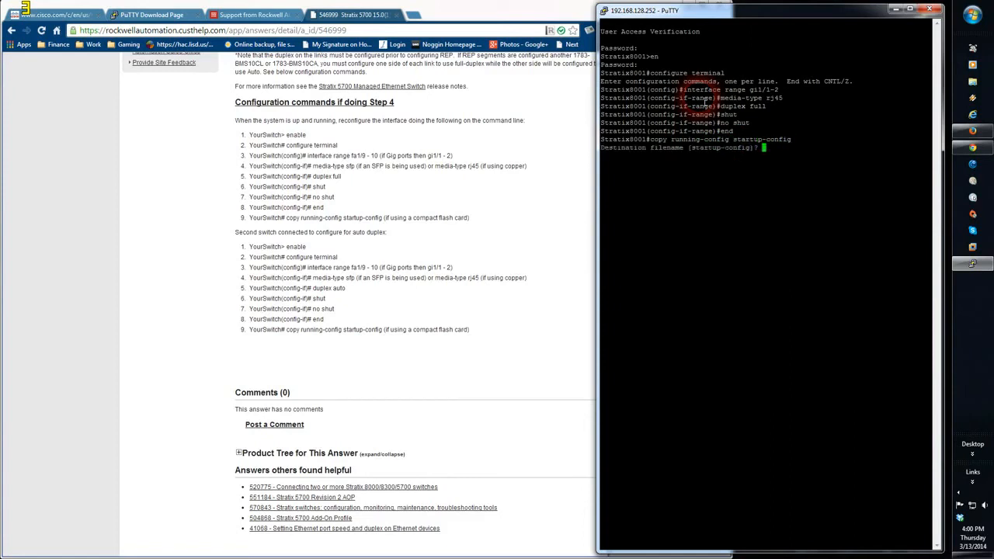
key("Return")
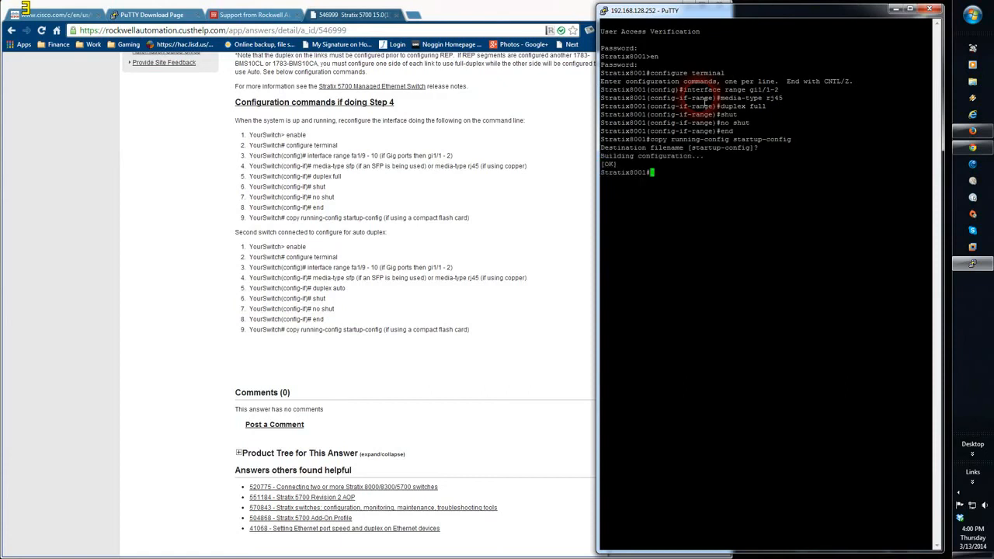
type("exit")
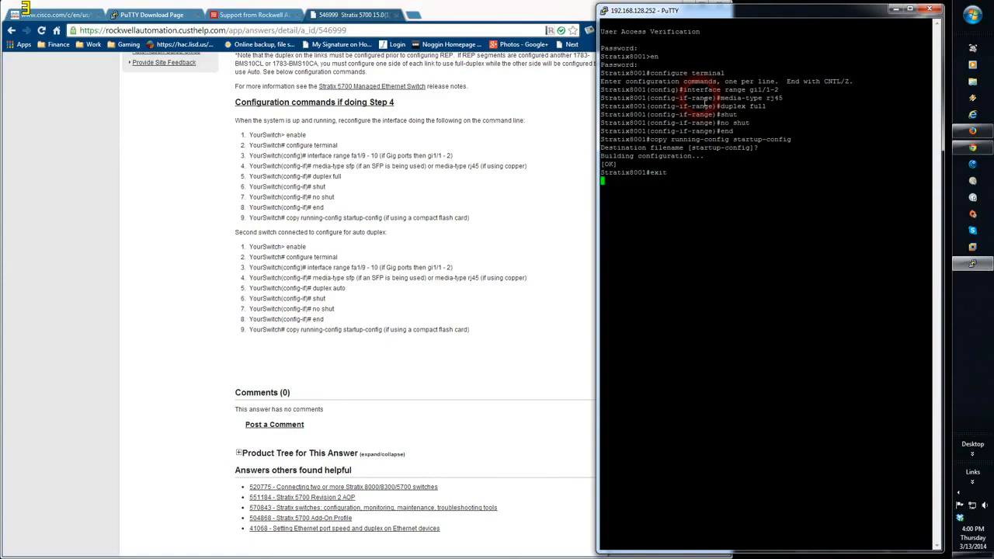